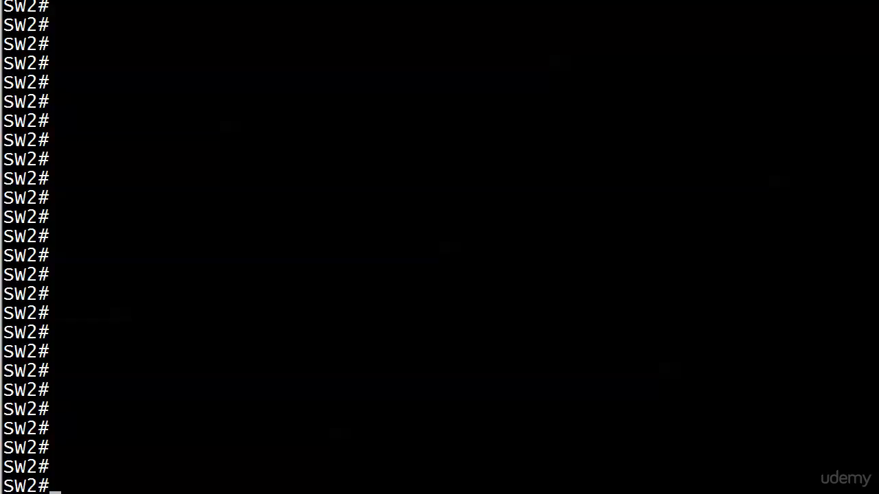
Step: Show context help with 'show etherchannel ?' and then 'show etherchannel 2 ?'
{"action": "type", "text": "shwo"}
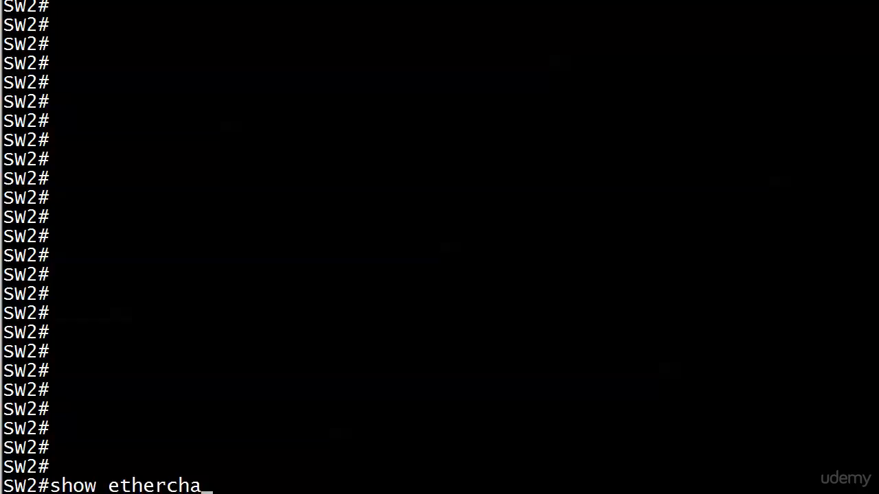
{"action": "type", "text": "nnel ?"}
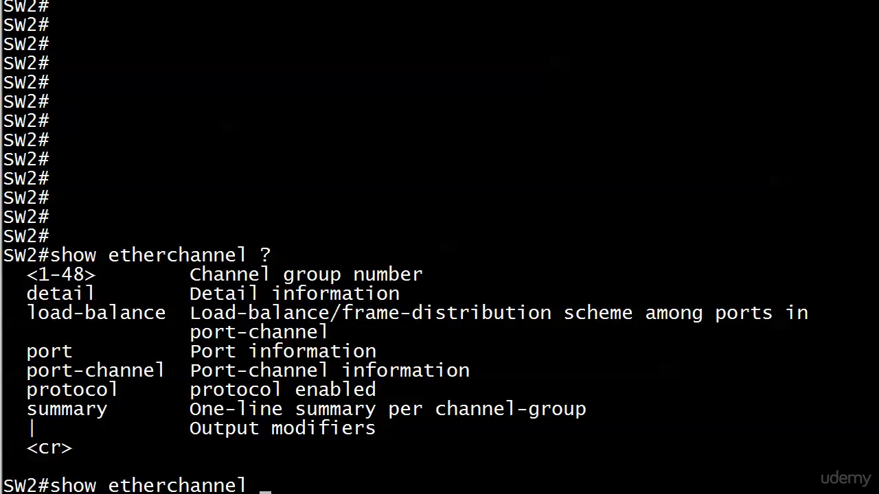
{"action": "type", "text": "2 ?"}
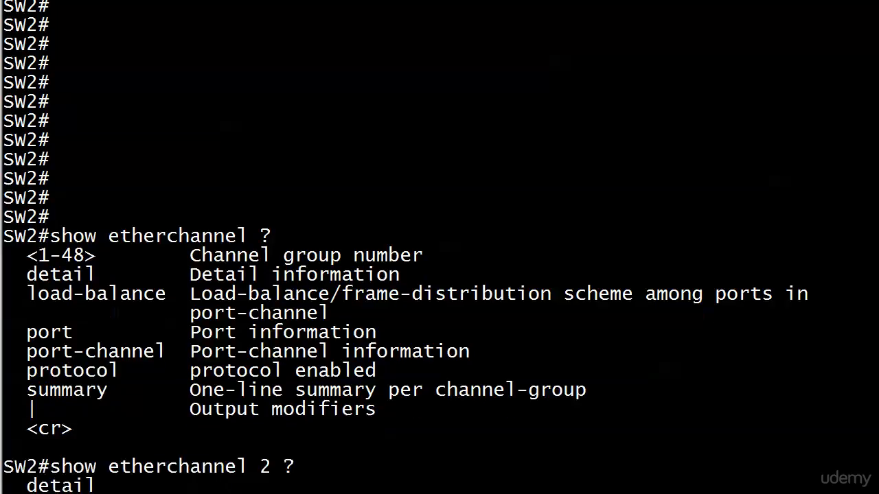
Step: Run 'show etherchannel 2 summary', showing Po2 up with Fa0/1–Fa0/4 bundled
{"action": "key", "text": "enter"}
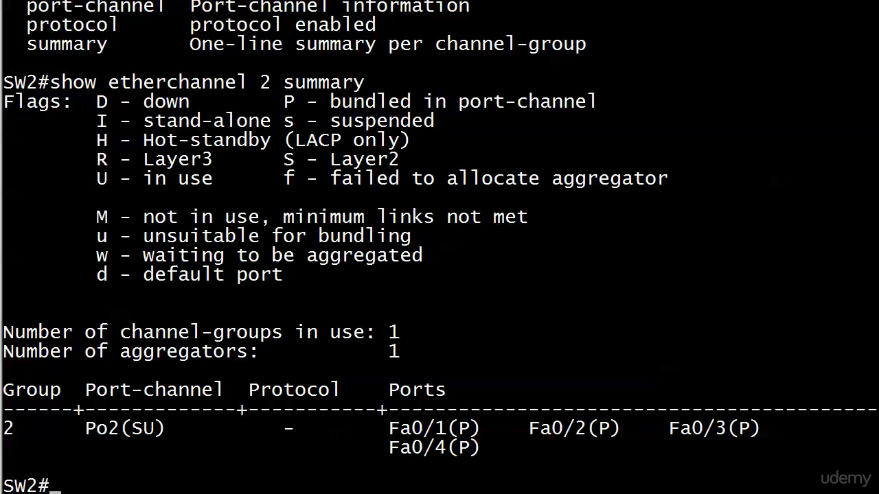
{"action": "right_click", "coordinate": [137, 439]}
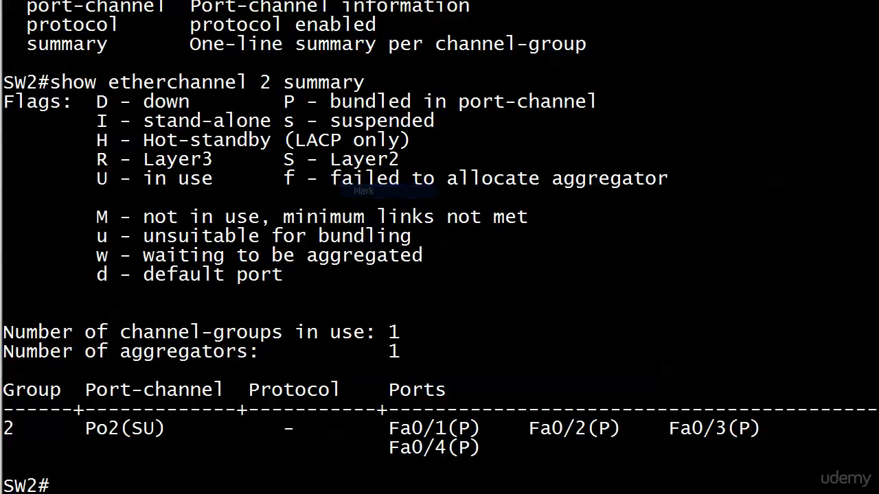
Step: Select the 'P - bundled in port-channel' legend text in the terminal
{"action": "double_click", "coordinate": [447, 102]}
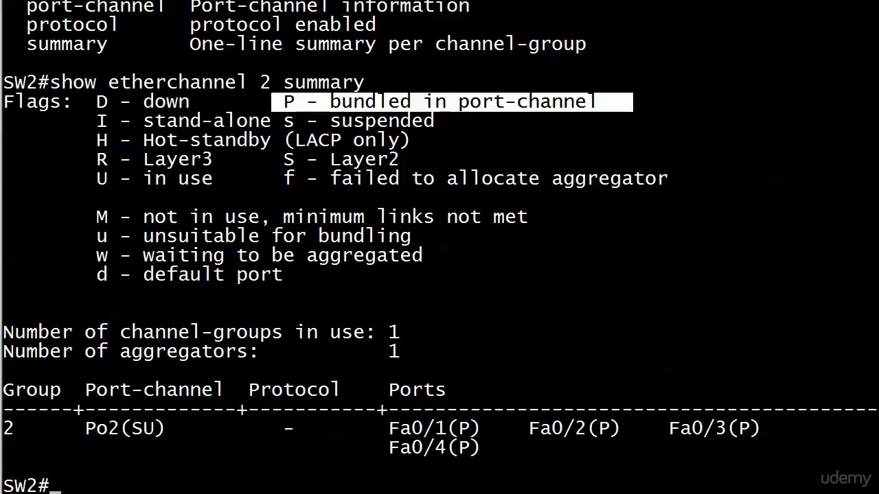
Step: Shut down Fa0/1 and check that 'show etherchannel 2 summary' lists it as down
{"action": "type", "text": "conf t"}
{"action": "type", "text": "int fast 0/1"}
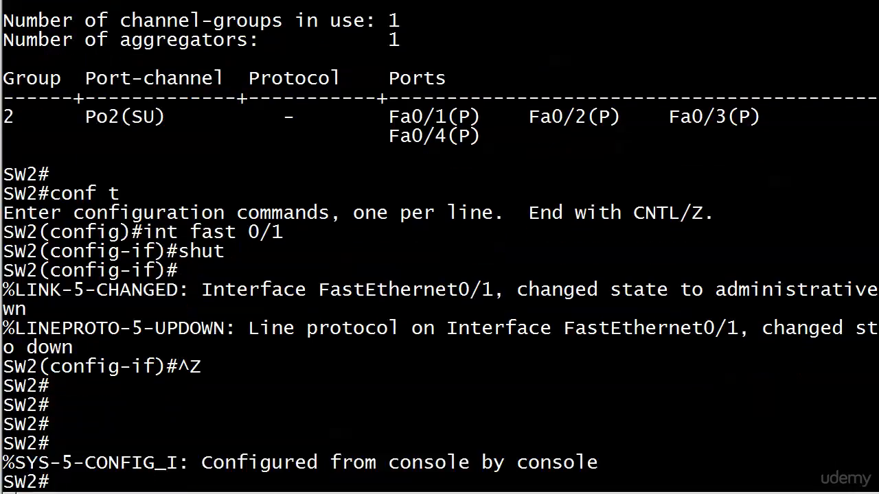
{"action": "type", "text": "show etherchannel 2 summary"}
{"action": "type", "text": "int fast 0/1"}
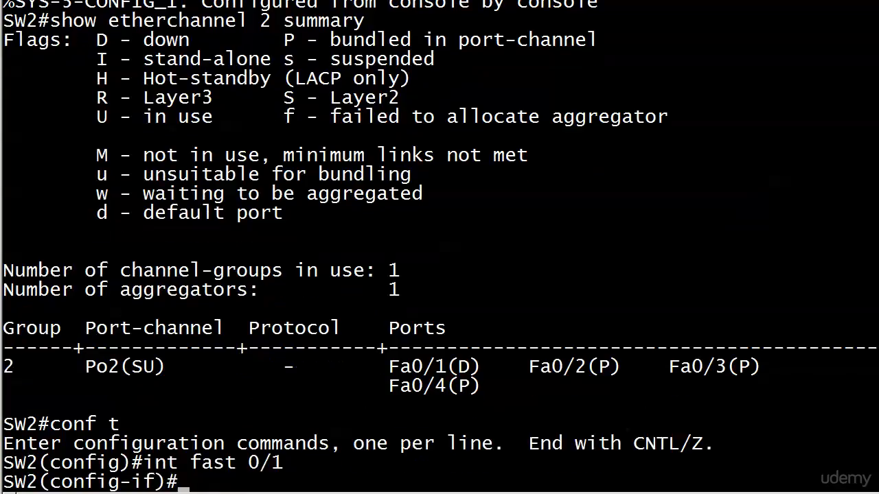
Step: Re-enable Fa0/1 with 'no shut' and rerun the group 2 EtherChannel summary
{"action": "type", "text": "no shut"}
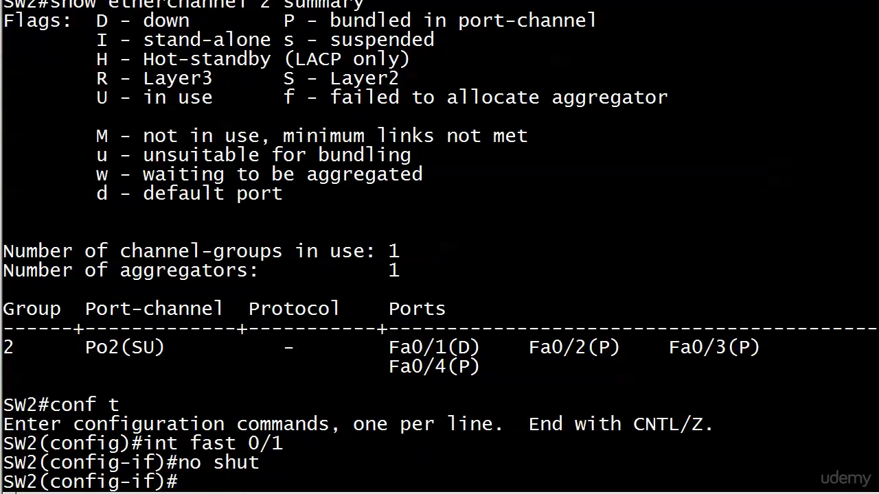
{"action": "key", "text": "ctrl+z"}
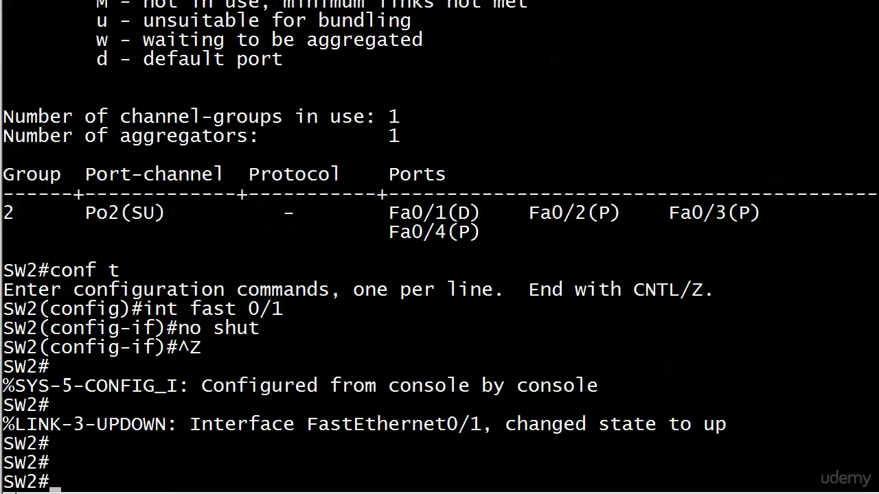
{"action": "scroll", "scroll_direction": "down", "scroll_amount": 3}
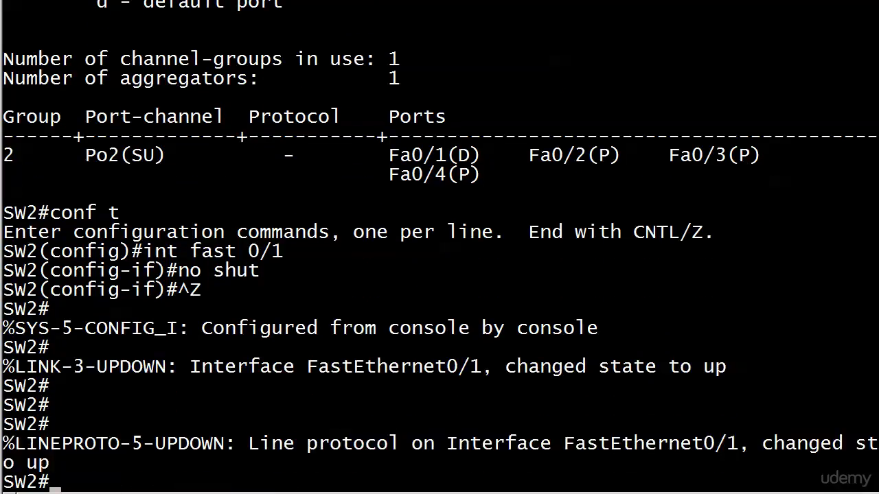
{"action": "type", "text": "show etherchannel 2 summary"}
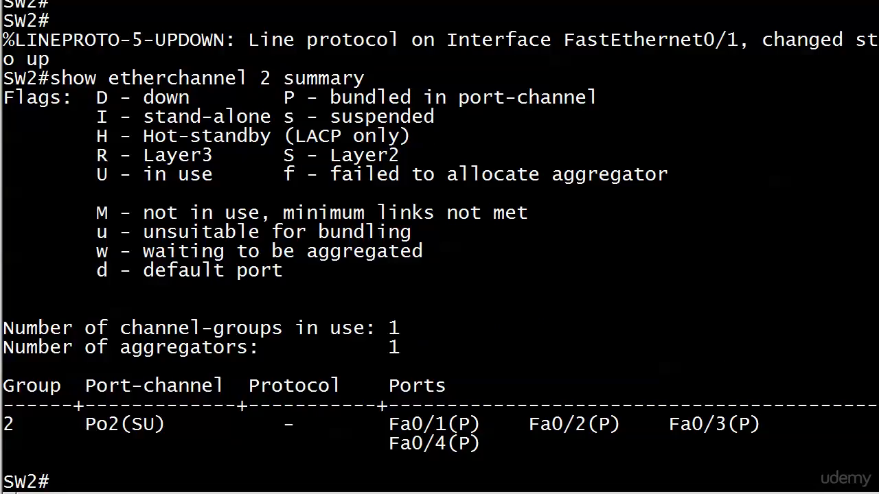
Step: Run 'show etherchannel 2 port-channel' to see Po2 with its four ports On
{"action": "type", "text": "s"}
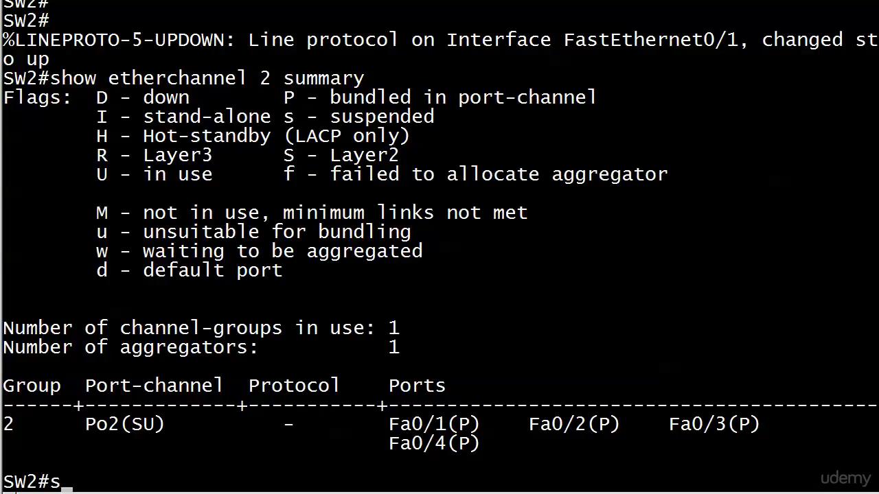
{"action": "type", "text": "how etherchannel 2 port-ch"}
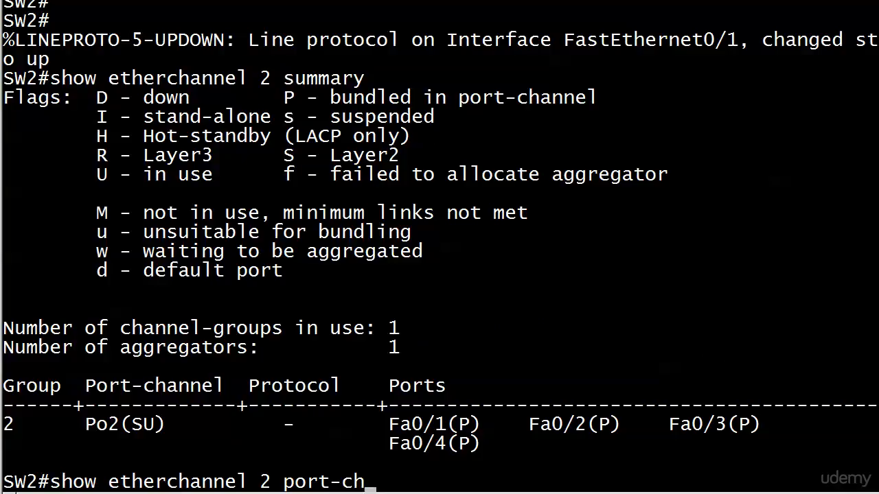
{"action": "key", "text": "enter"}
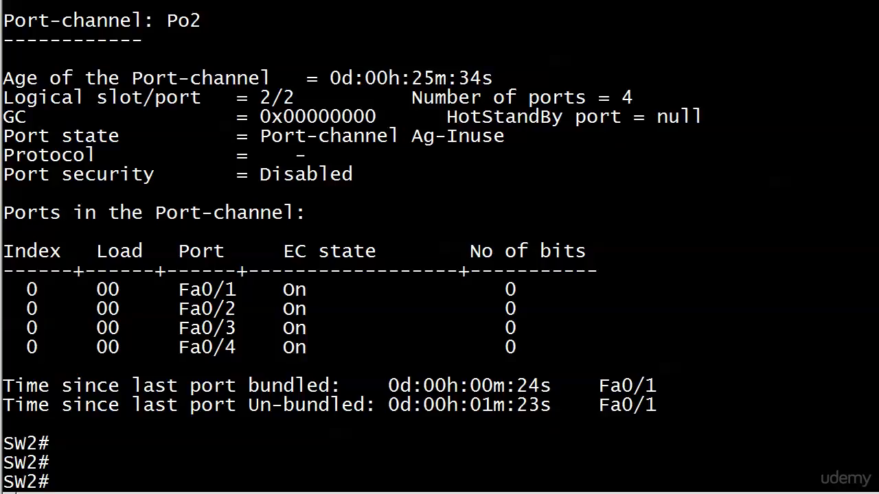
Step: Run 'show etherchannel 2 protocol', which reports no negotiation protocol (Mode ON)
{"action": "type", "text": "show etherchannel 2 port-channel"}
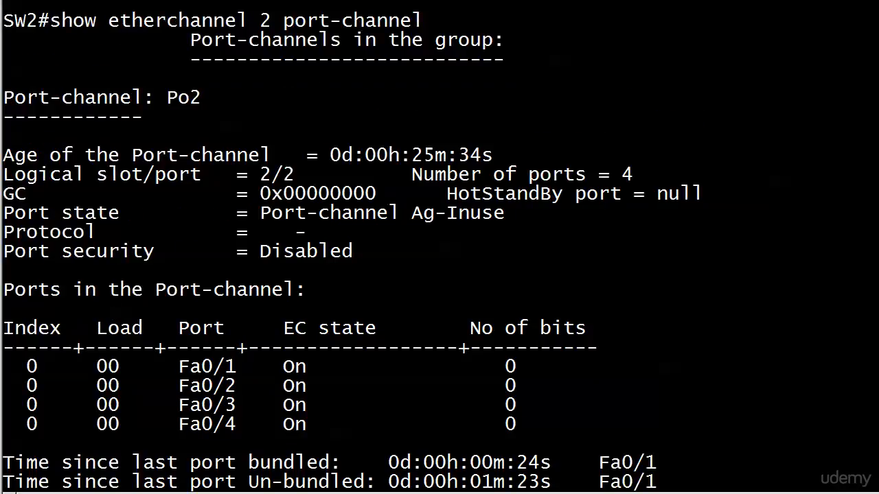
{"action": "type", "text": "show etherchannel 2 protocol"}
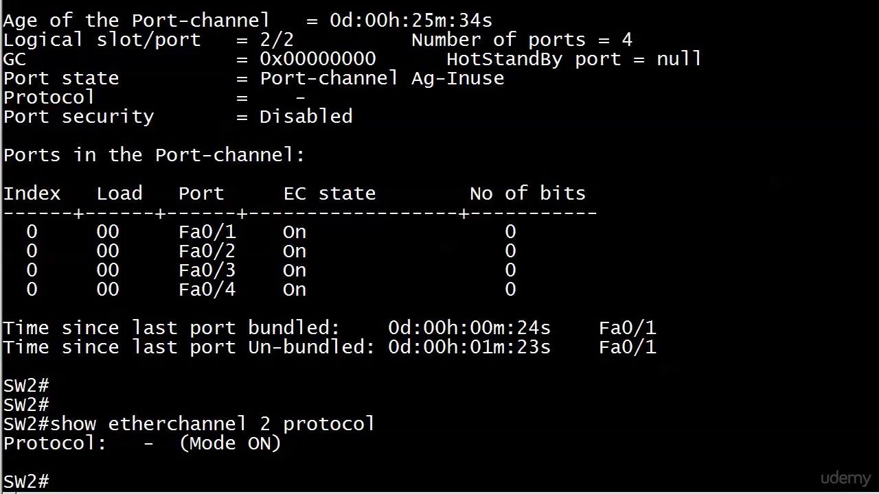
Step: Run 'show etherchannel 2 detail' to show group state L2 and per-port status
{"action": "type", "text": "show etherchannel 2 prot"}
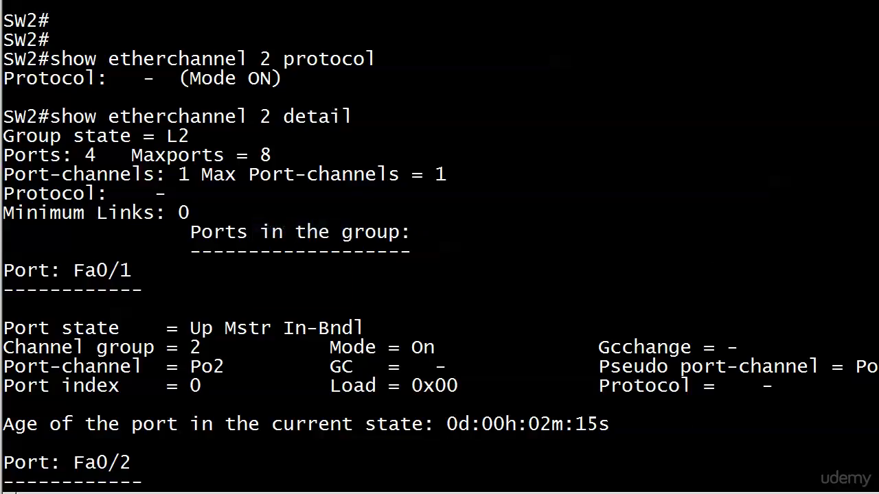
Step: Highlight the port age line and page on to the Fa0/3 and Fa0/4 entries
{"action": "double_click", "coordinate": [99, 136]}
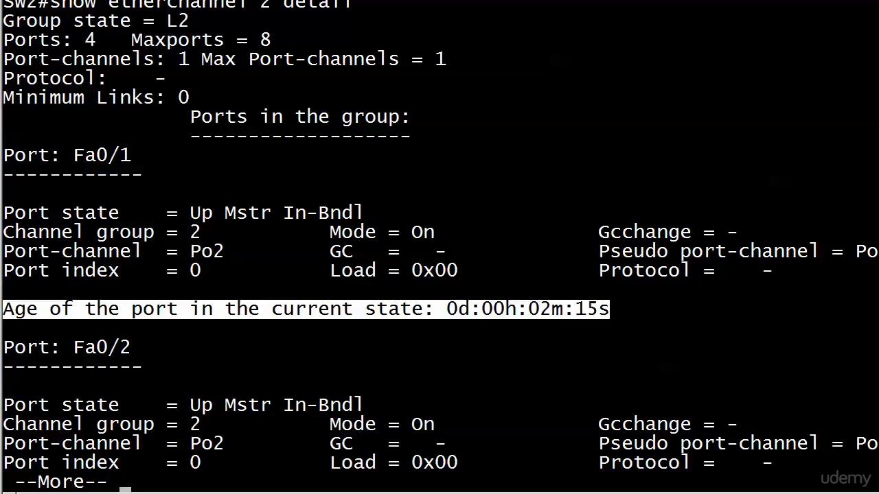
{"action": "key", "text": "space"}
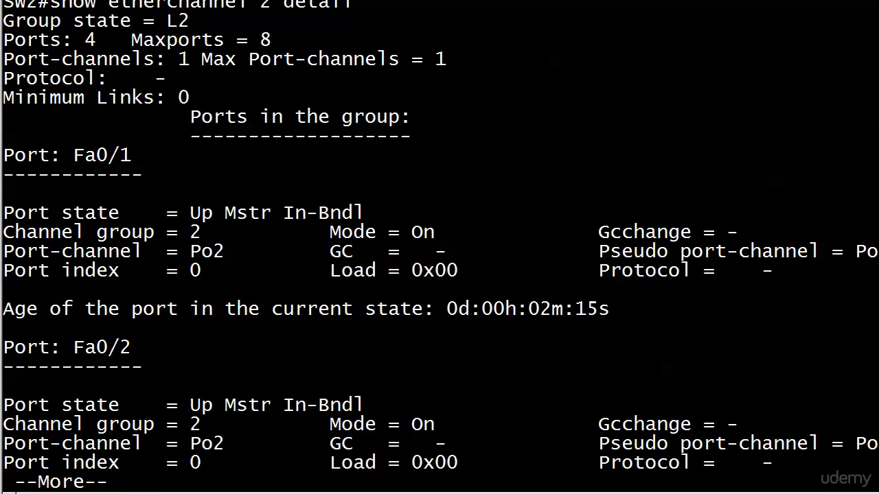
{"action": "key", "text": "space"}
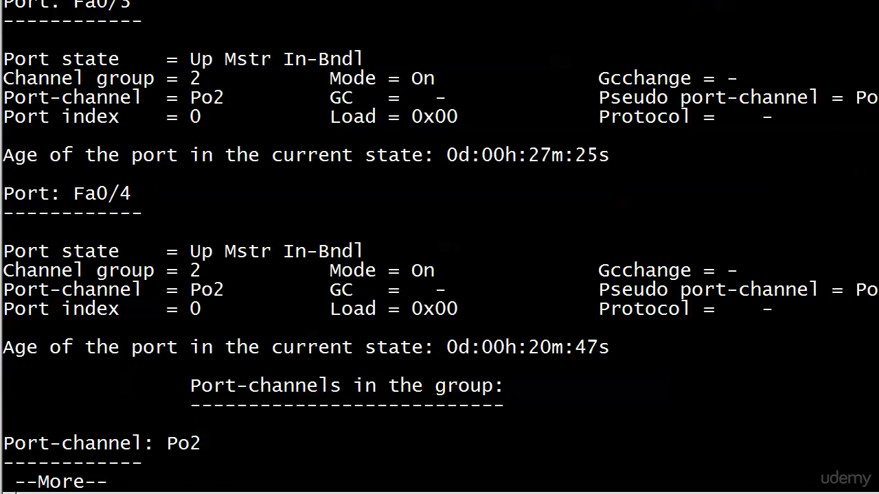
Step: Page to the end of the detail output, showing Po2 with all four ports On
{"action": "key", "text": "space"}
{"action": "type", "text": "show etherh"}
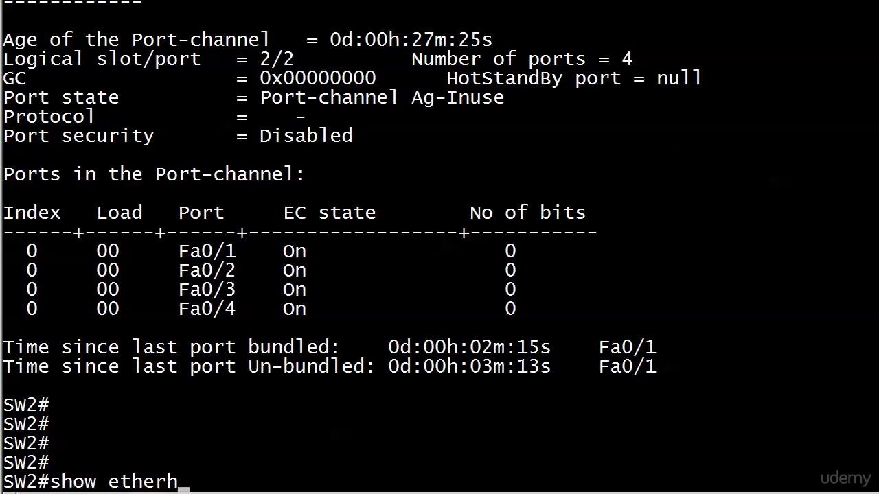
Step: Run 'show etherchannel detail' and page through group 2's detail, showing Fa0/1 up and bundled
{"action": "type", "text": "channel detail"}
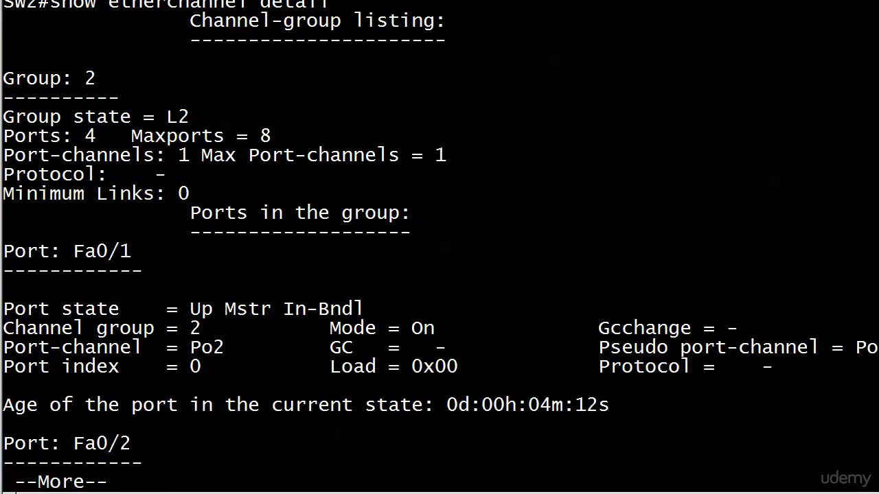
{"action": "key", "text": "space"}
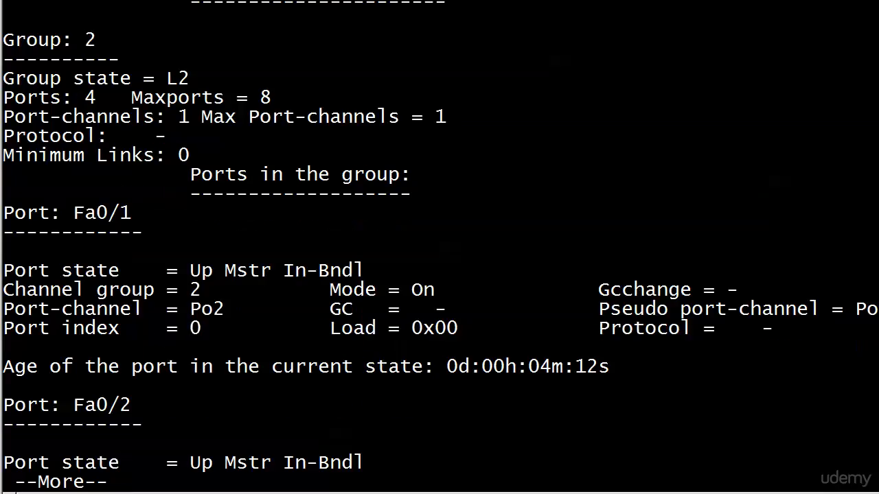